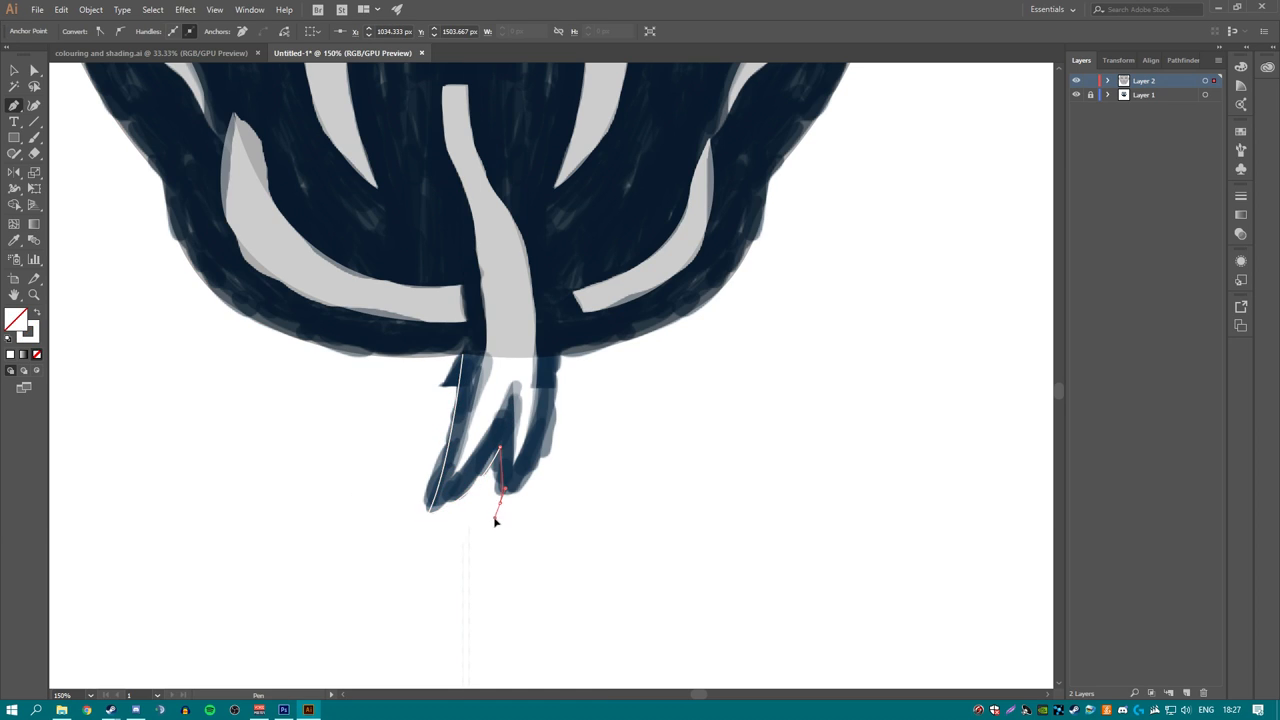
# Complete the forked tongue path with the Pen tool to finish tracing the snake head.
pyautogui.rightClick(490, 400)
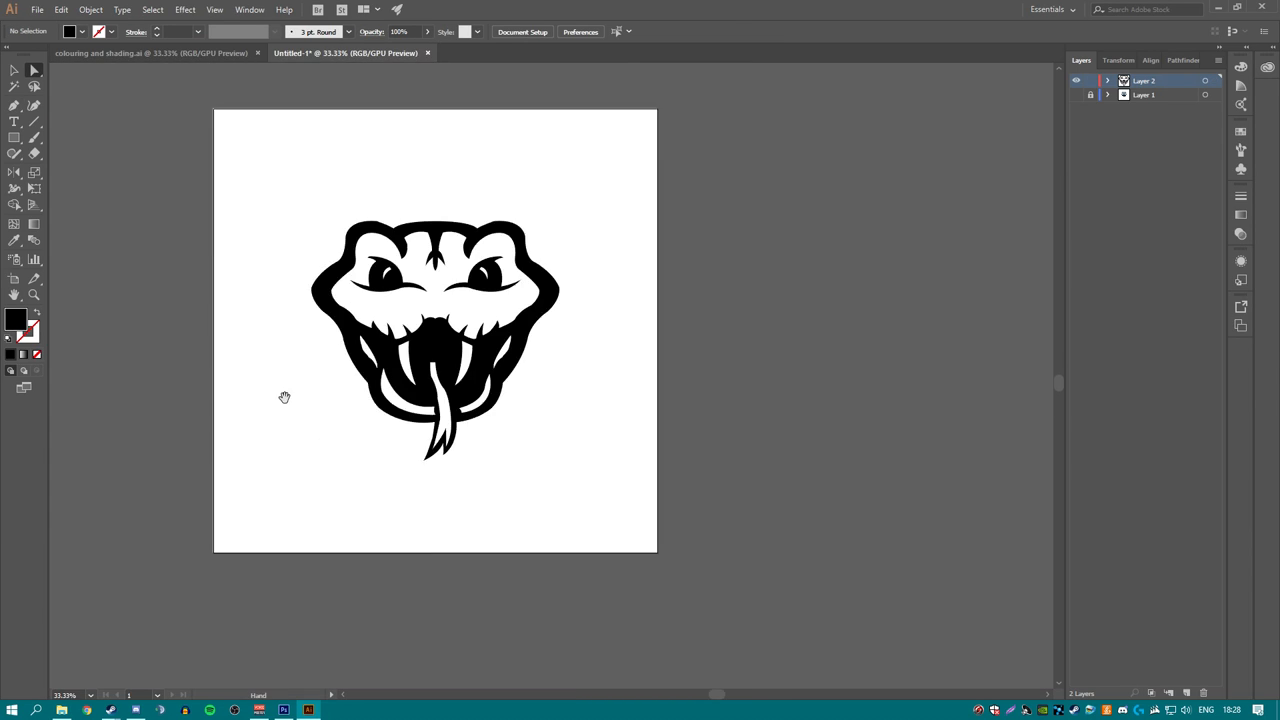
# Save the finished black snake head logo via File > Save As.
pyautogui.click(42, 12)
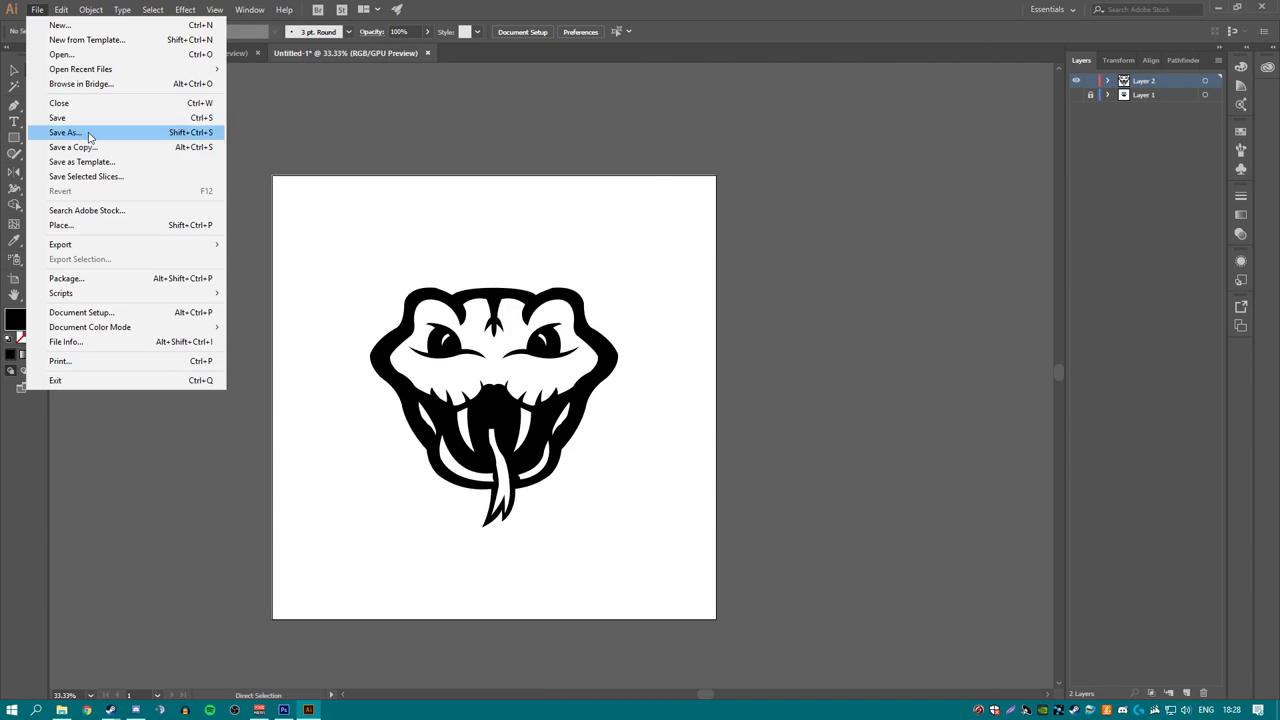
pyautogui.moveTo(76, 244)
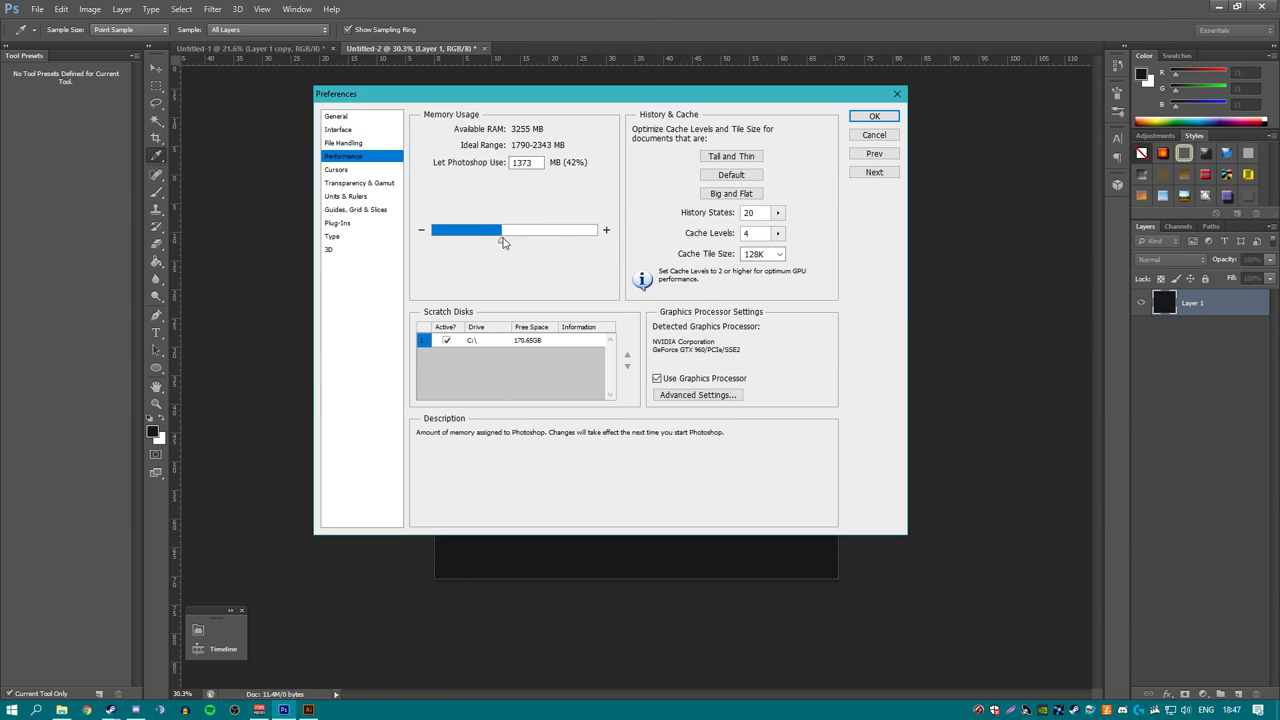
# Confirm the performance preference, then apply an Outside light green stroke to the logo.
pyautogui.click(878, 116)
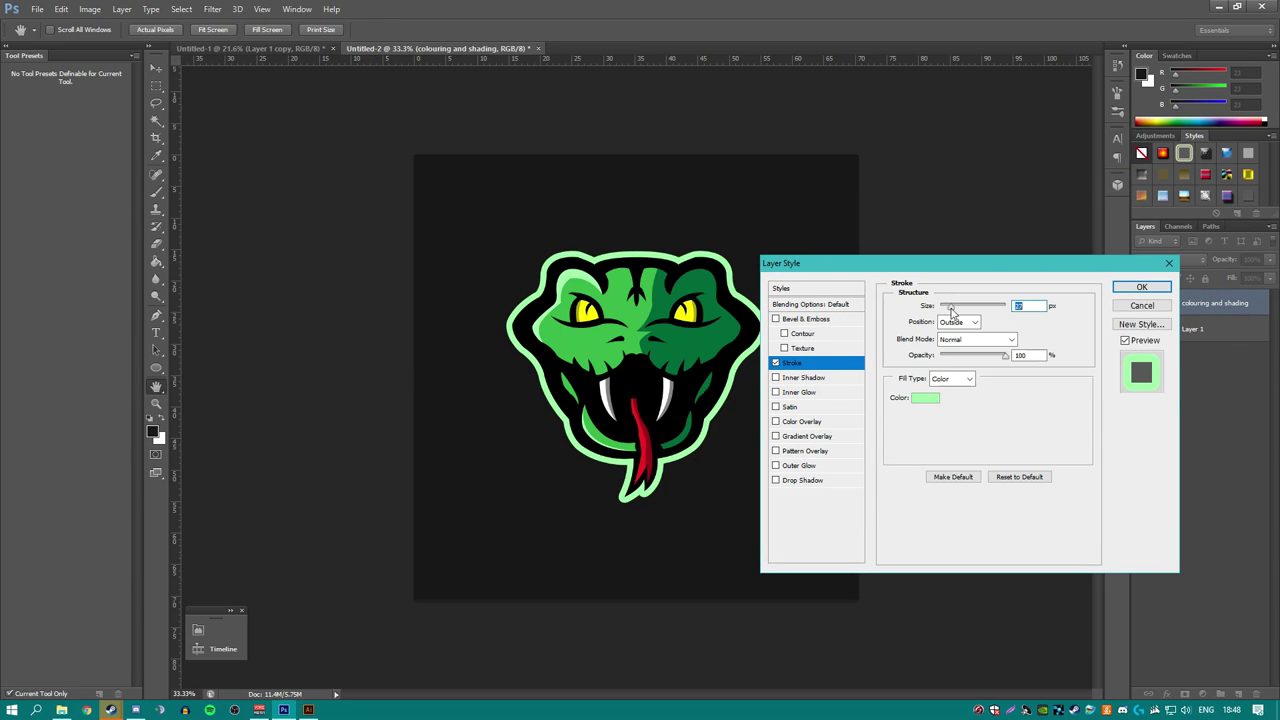
pyautogui.click(1132, 288)
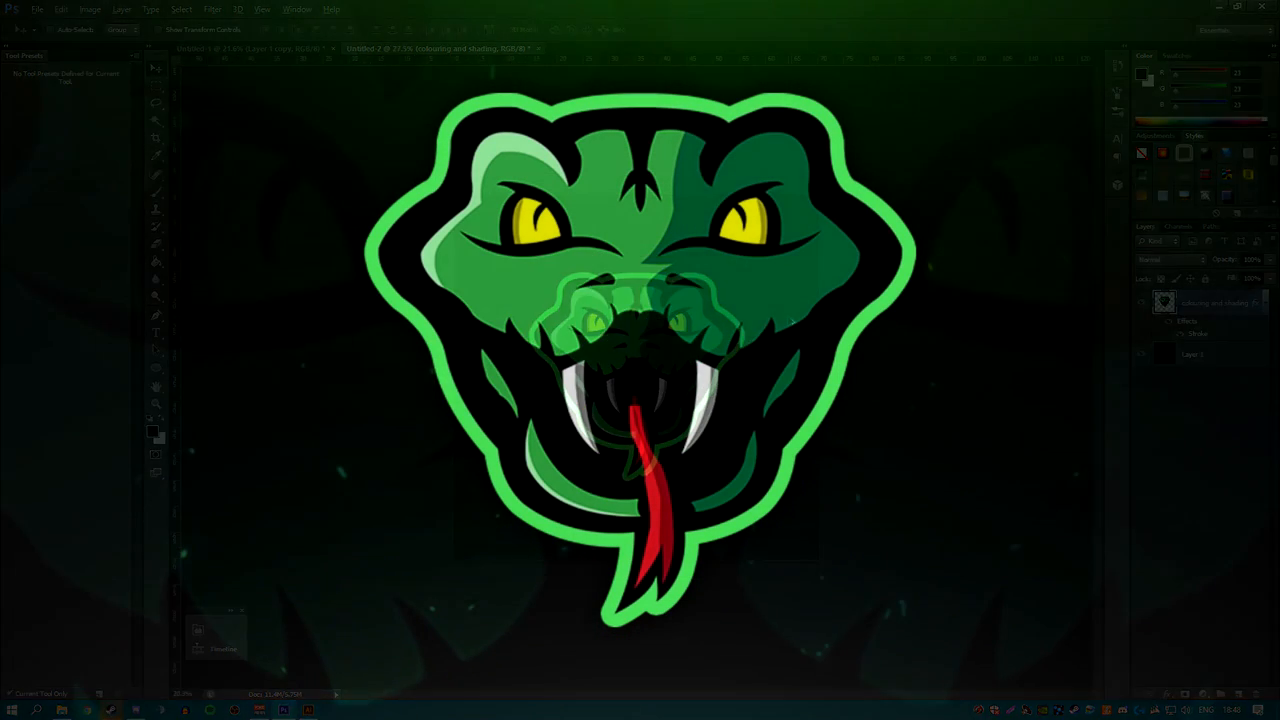